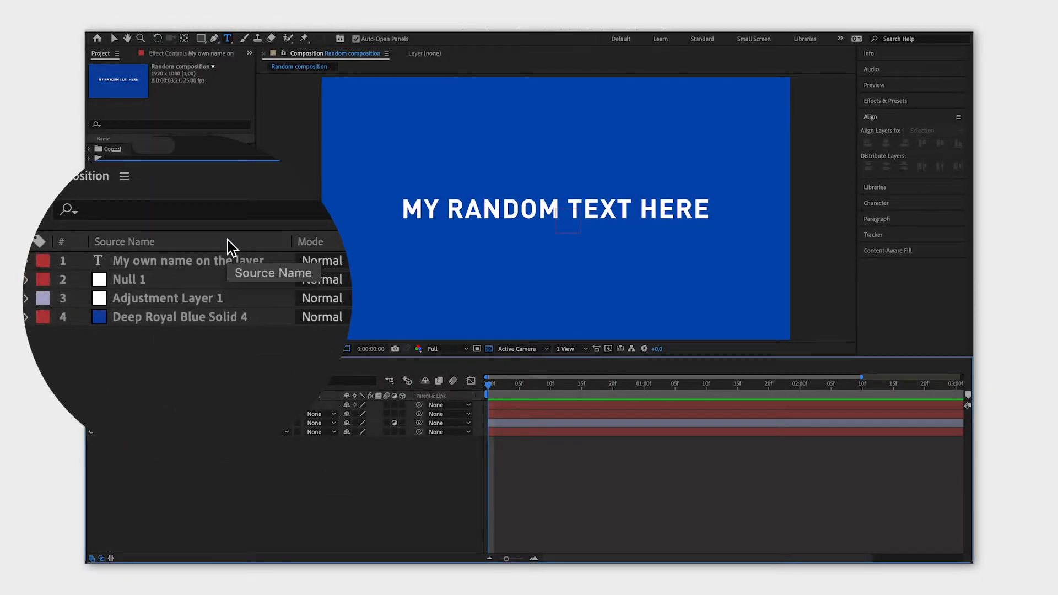
# Switch the timeline column to Layer Name and rename Null 1 to 'My name'.
pyautogui.click(124, 242)
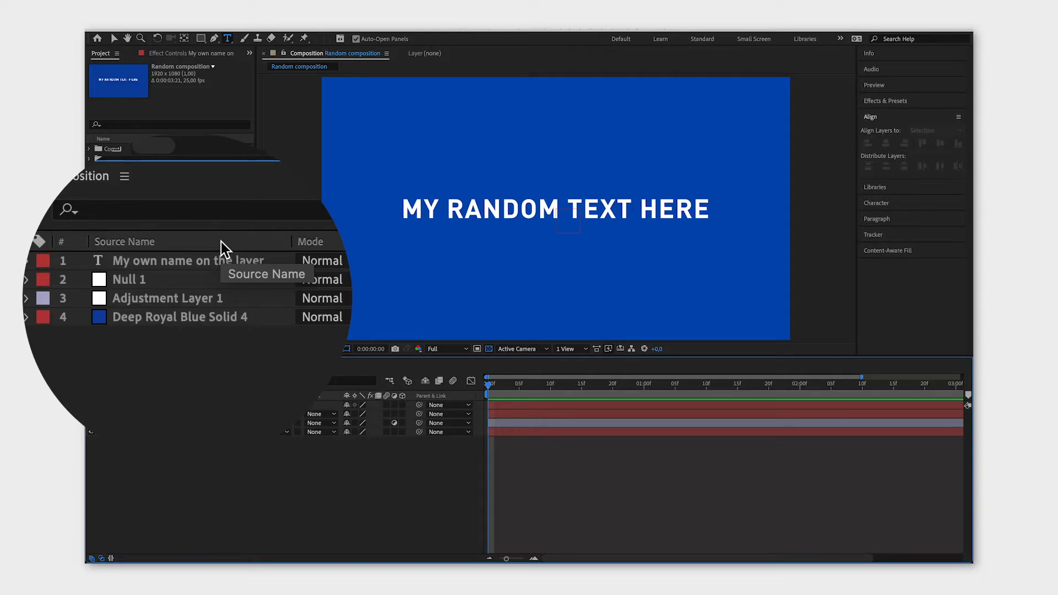
pyautogui.moveTo(138, 291)
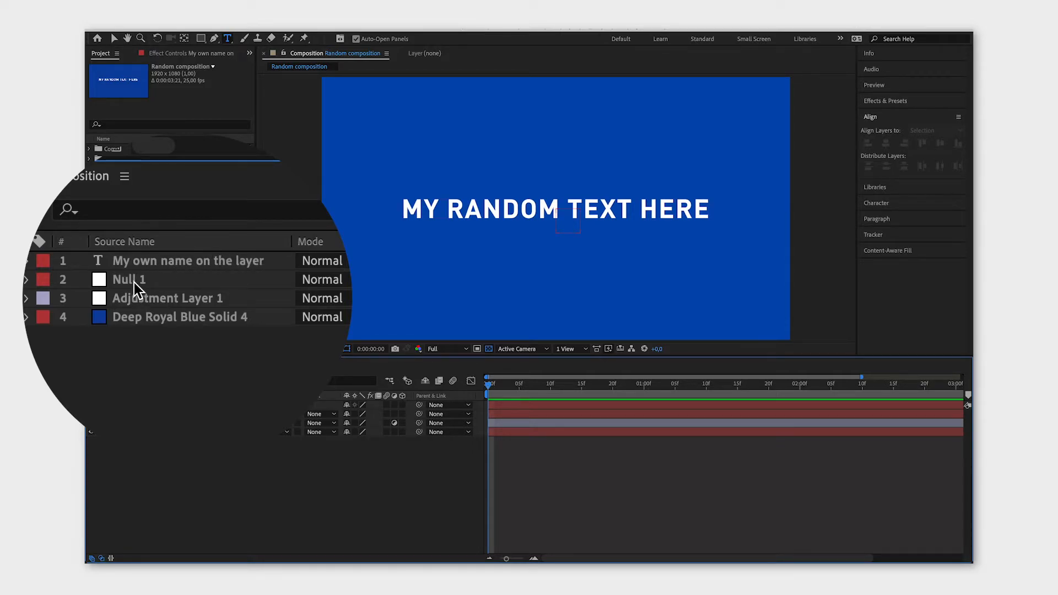
pyautogui.doubleClick(129, 279)
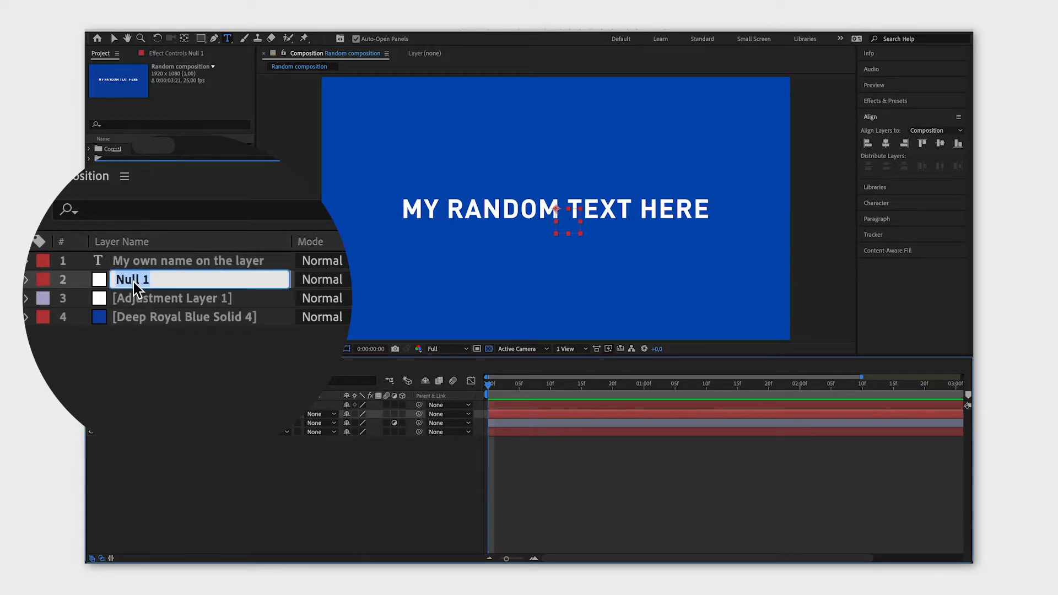
pyautogui.write('My name')
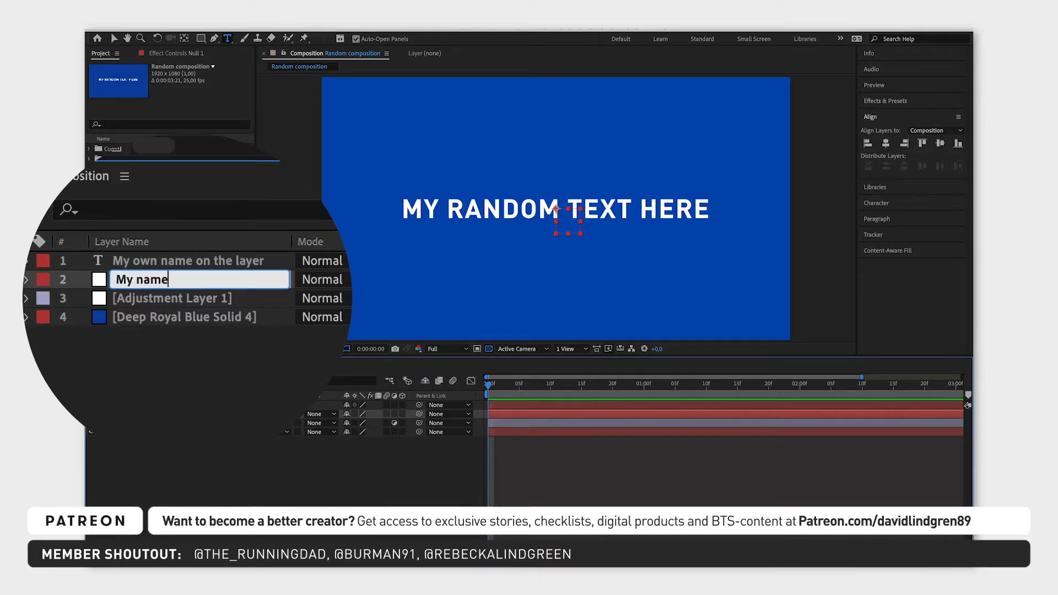